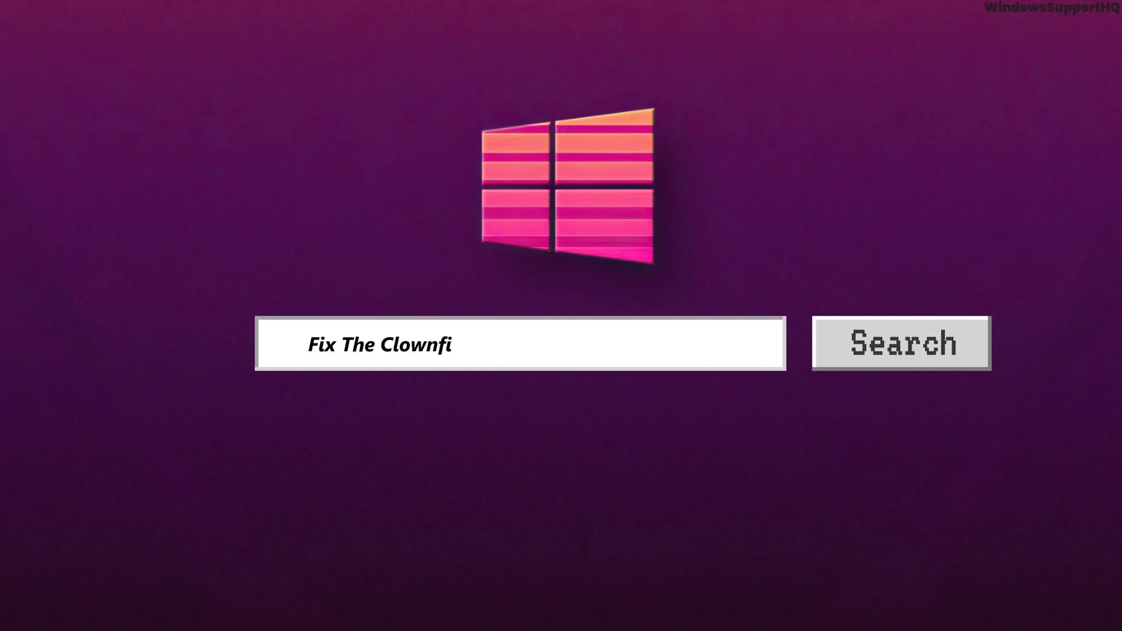
Finish the 'Clownfish Voice Changer' title, mark the Activate Clownfish heading, and switch to the Clownfish website
{"action": "type", "text": "sh Voice Changer"}
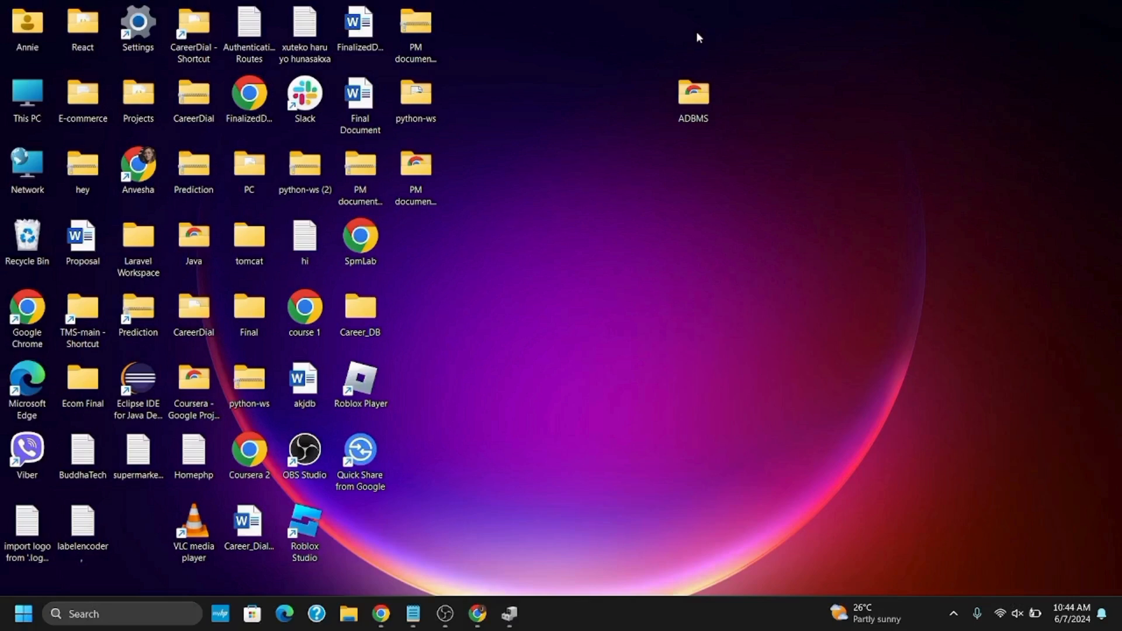
{"action": "mouse_move", "coordinate": [510, 244]}
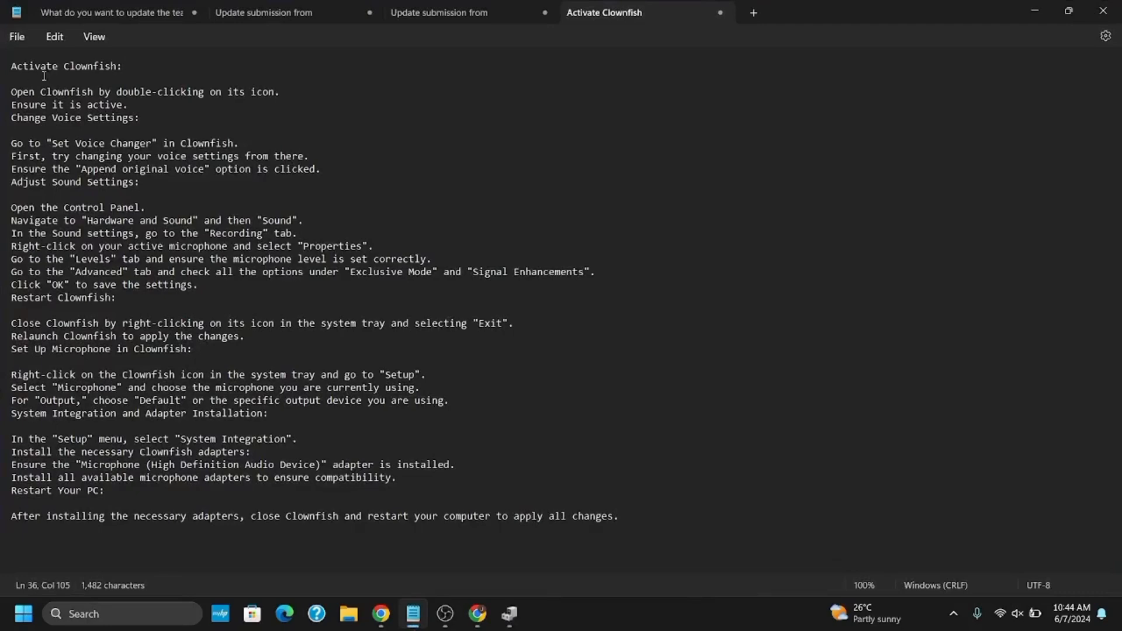
{"action": "triple_click", "coordinate": [66, 65]}
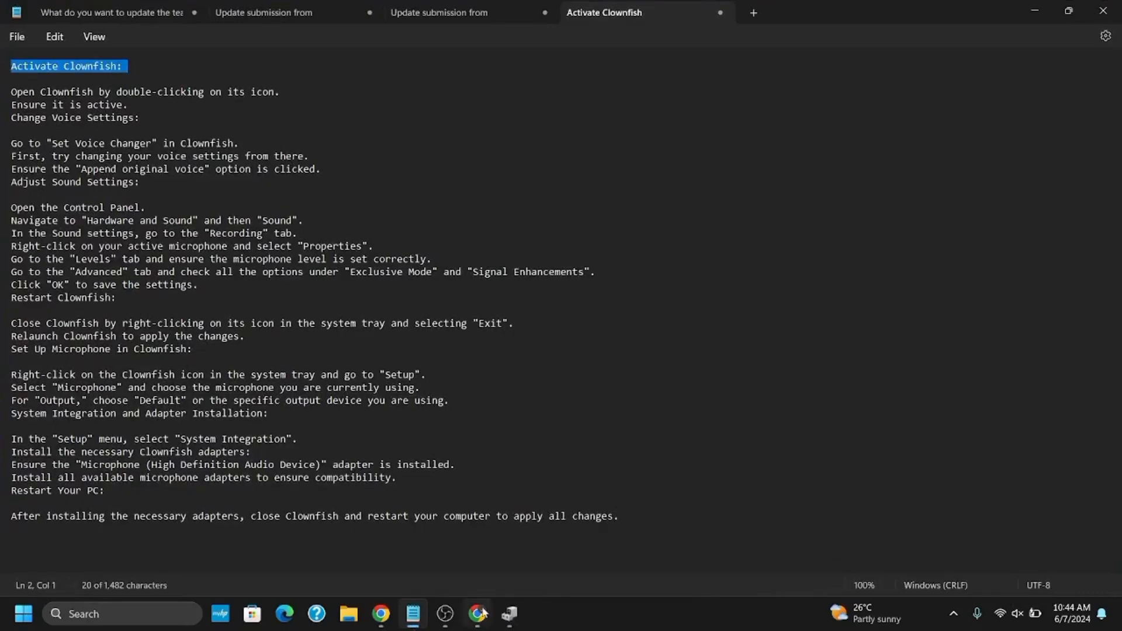
{"action": "left_click", "coordinate": [477, 619]}
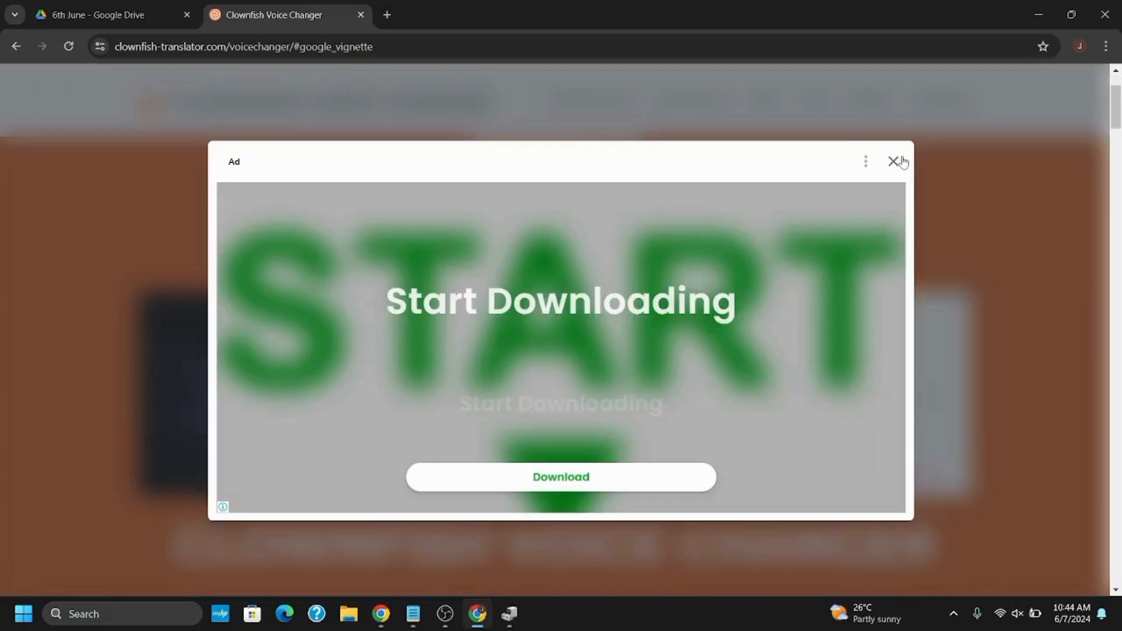
Dismiss the download advertisement and bring the voice effects list and supported systems into view
{"action": "left_click", "coordinate": [892, 161]}
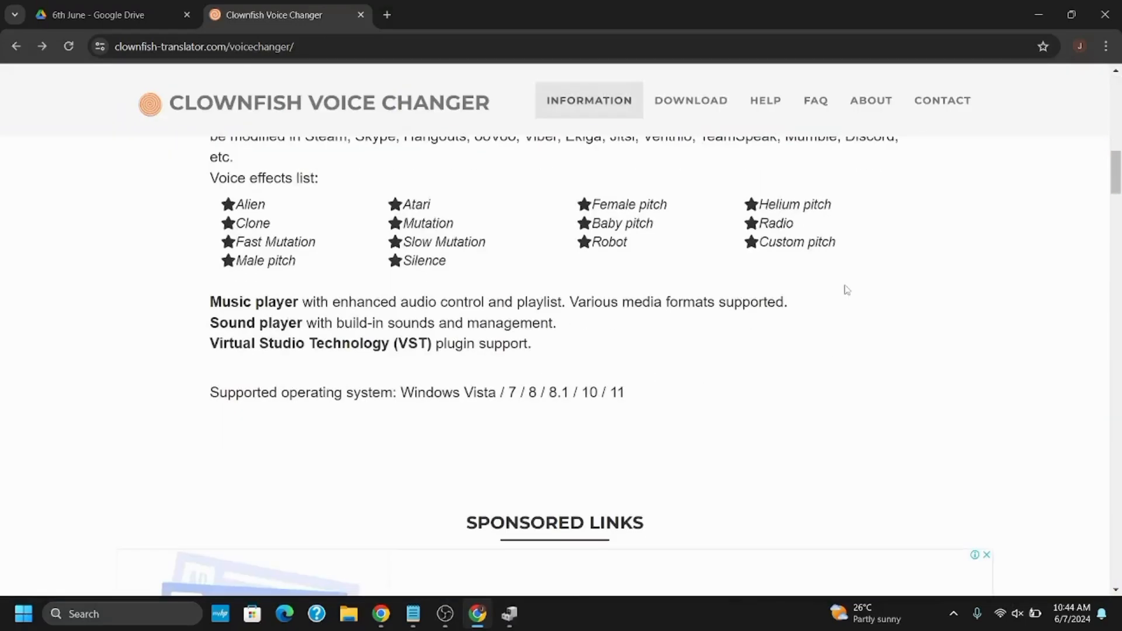
{"action": "scroll", "scroll_direction": "down", "scroll_amount": 3}
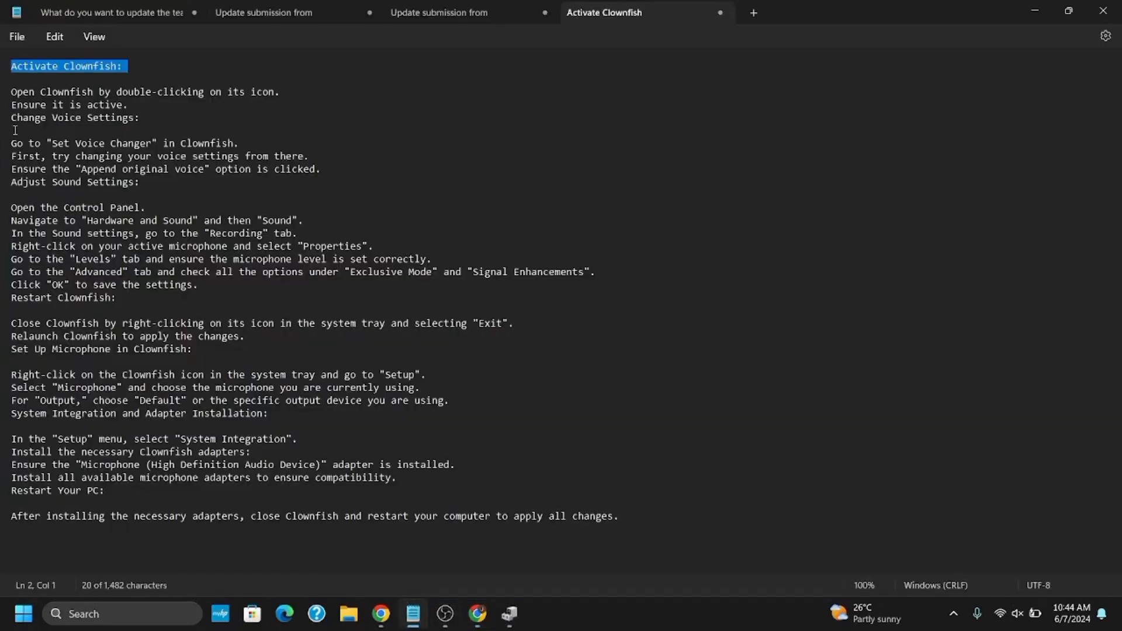
Mark a line in the Change Voice Settings steps of the notes
{"action": "triple_click", "coordinate": [75, 117]}
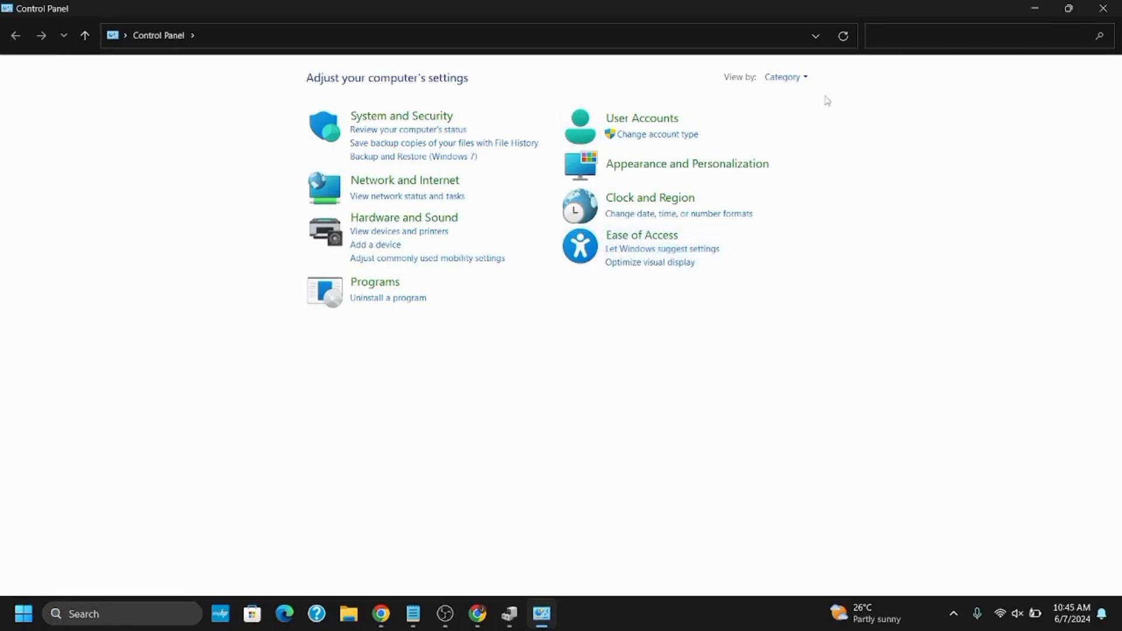
Show Control Panel settings as large icons and switch Sound to the Recording devices list
{"action": "left_click", "coordinate": [784, 77]}
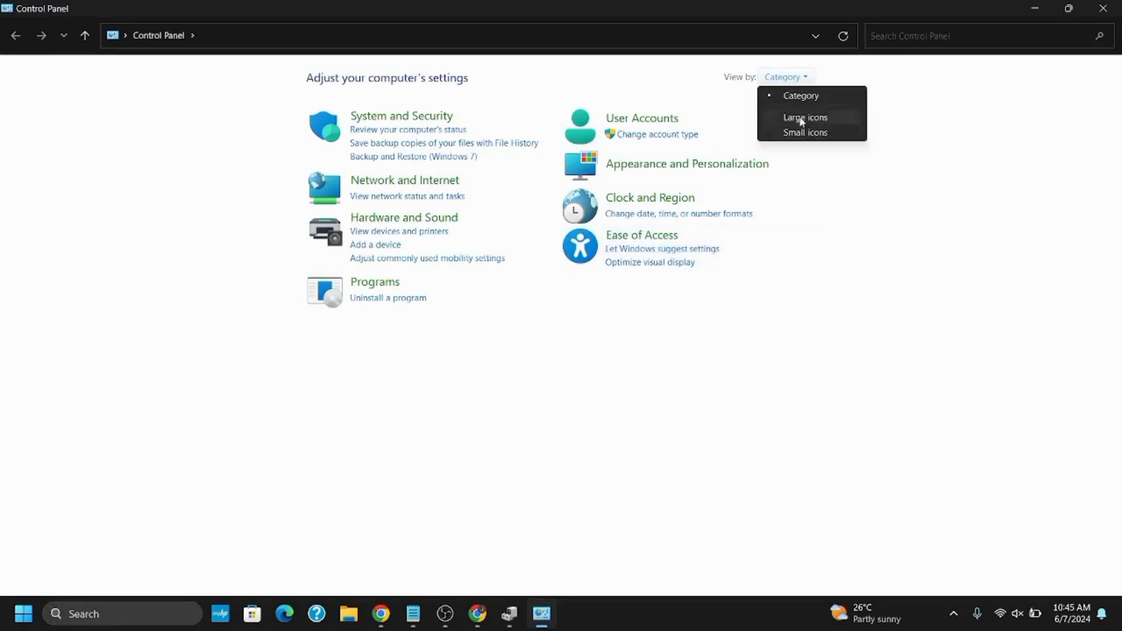
{"action": "left_click", "coordinate": [805, 117]}
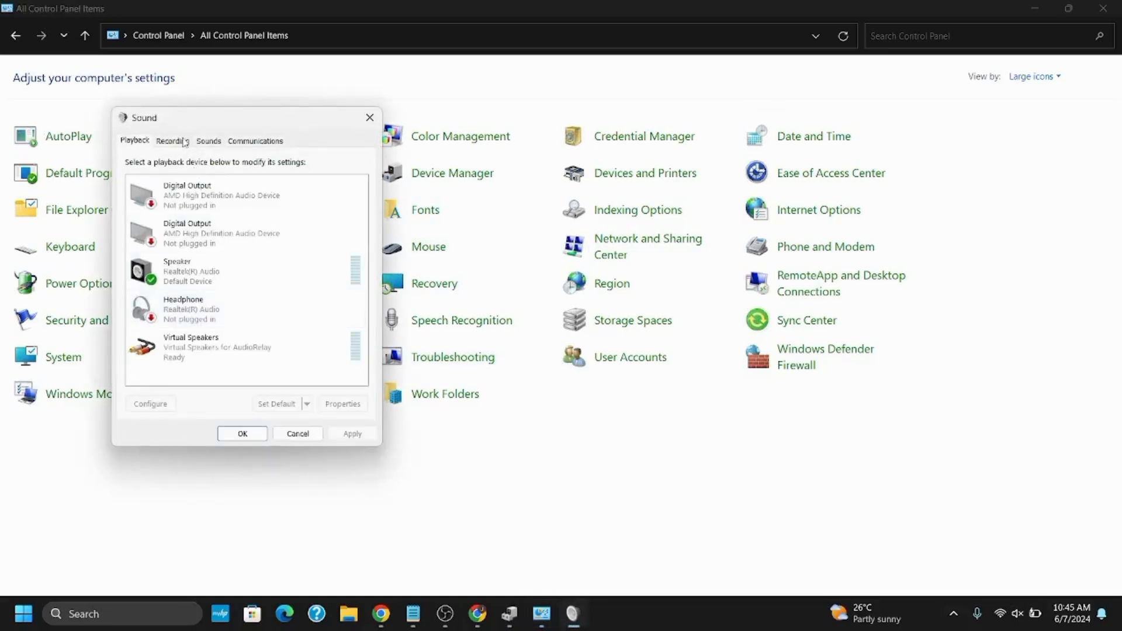
{"action": "left_click", "coordinate": [208, 140]}
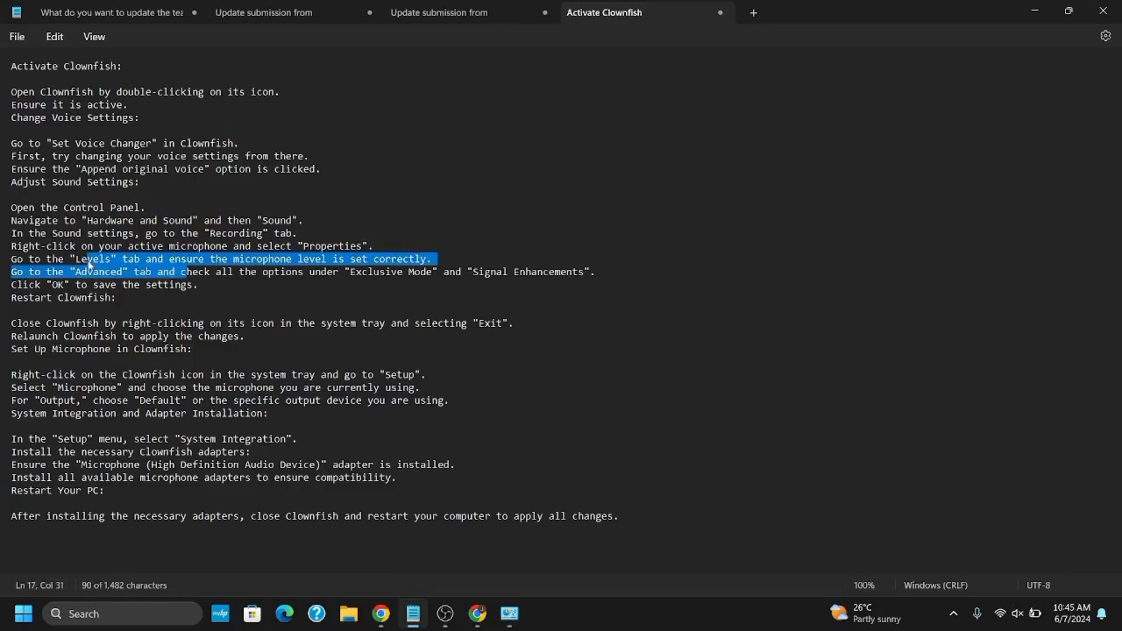
Insert a blank line before the Restart Clownfish section and select its heading text
{"action": "key", "text": "enter"}
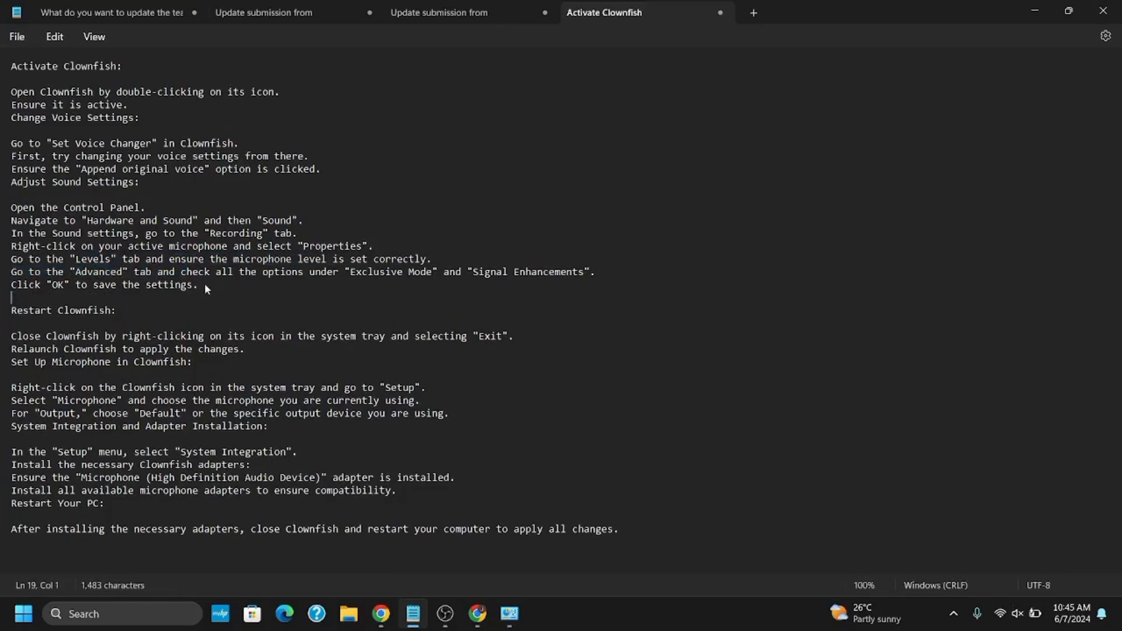
{"action": "left_click_drag", "start_coordinate": [11, 297], "coordinate": [121, 310]}
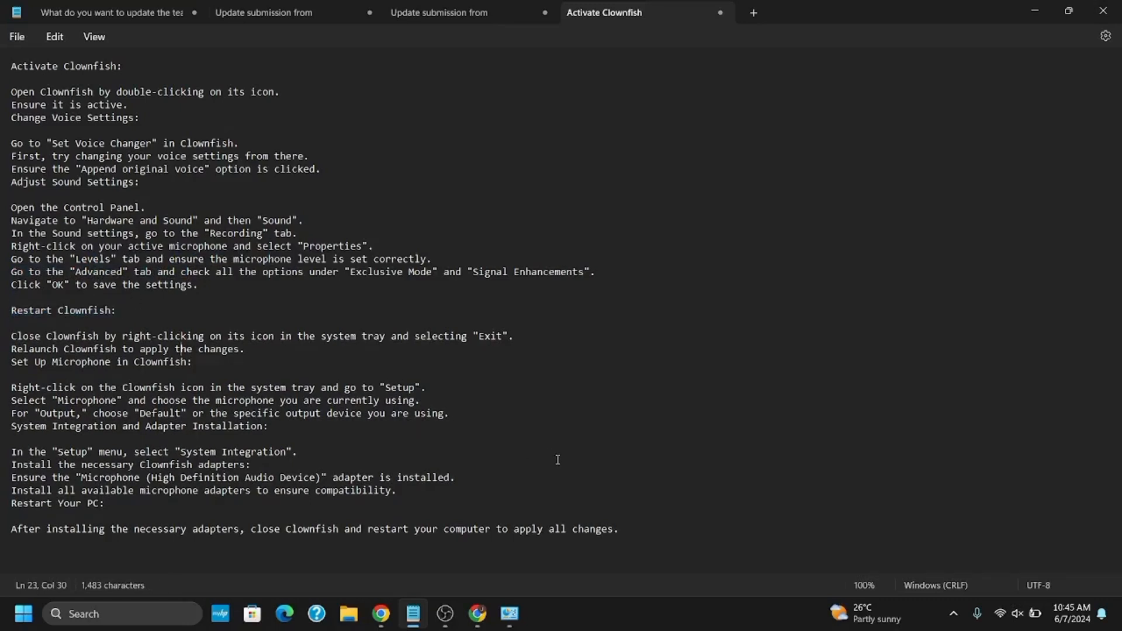
{"action": "mouse_move", "coordinate": [871, 61]}
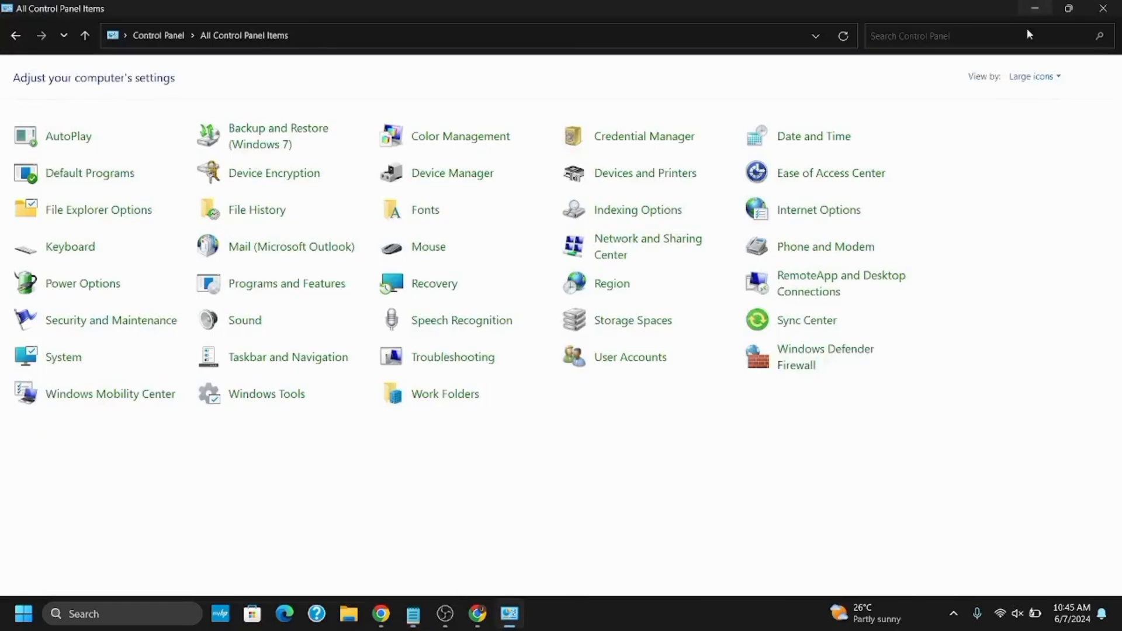
{"action": "mouse_move", "coordinate": [522, 544]}
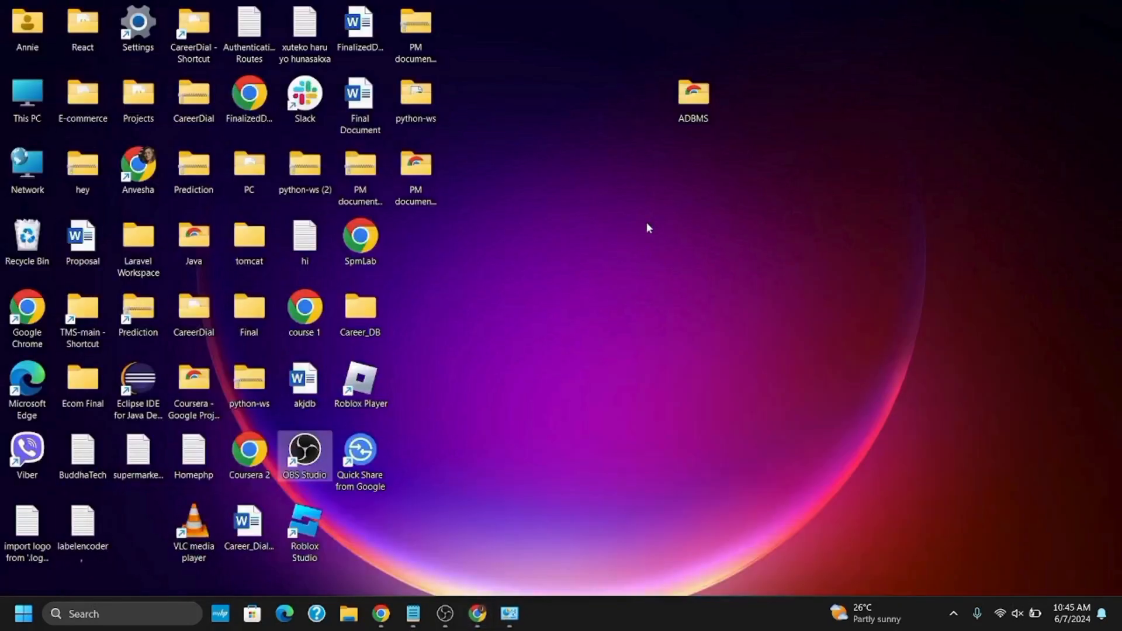
{"action": "mouse_move", "coordinate": [486, 564]}
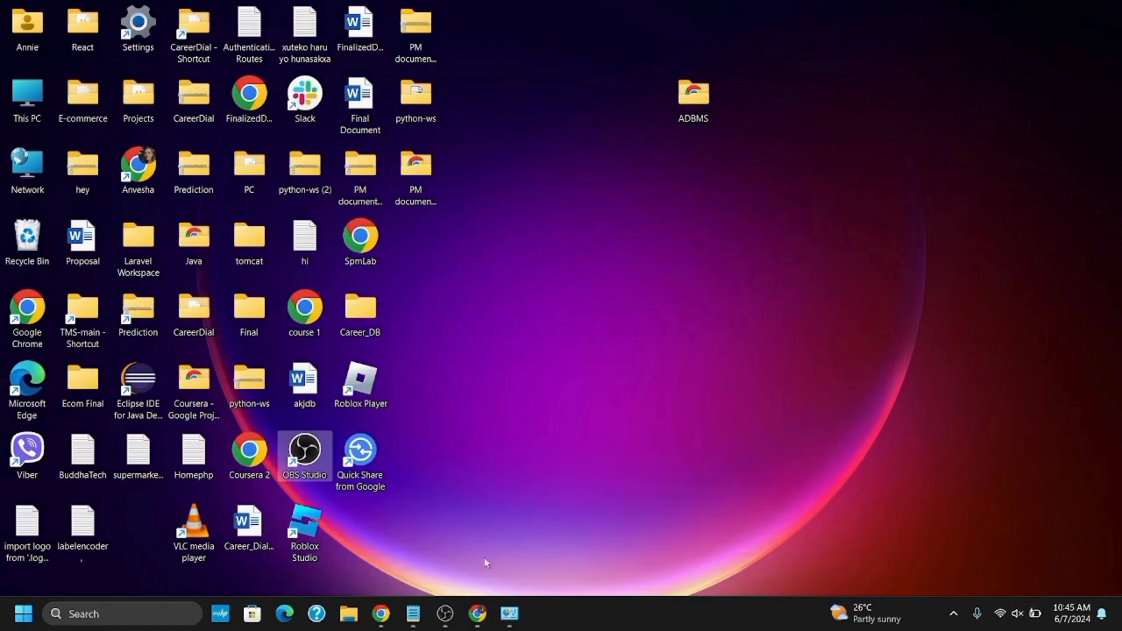
Launch OBS Studio from its desktop shortcut
{"action": "double_click", "coordinate": [304, 448]}
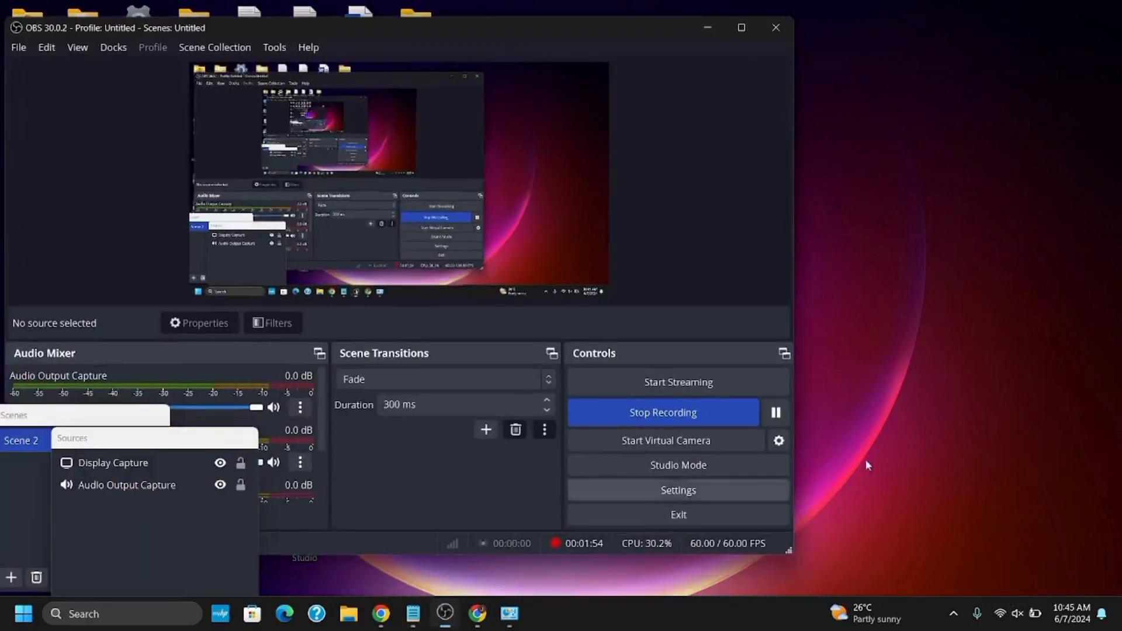